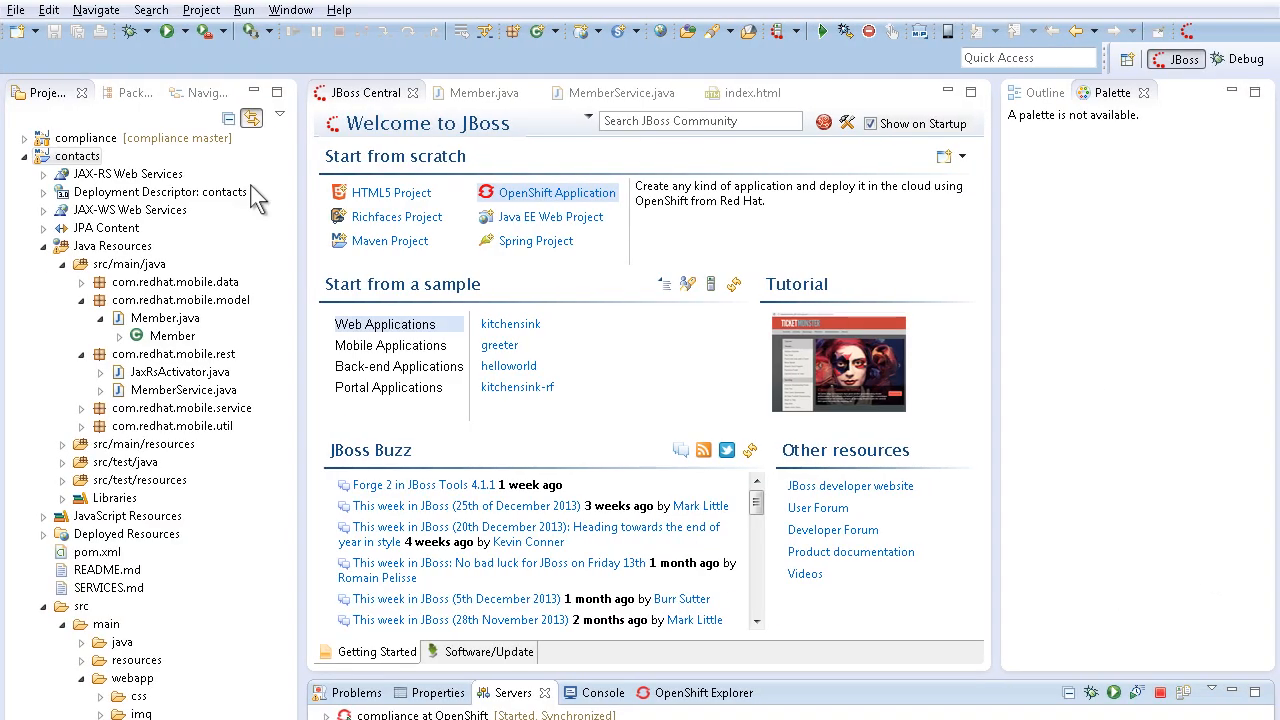
mouse_move(977, 555)
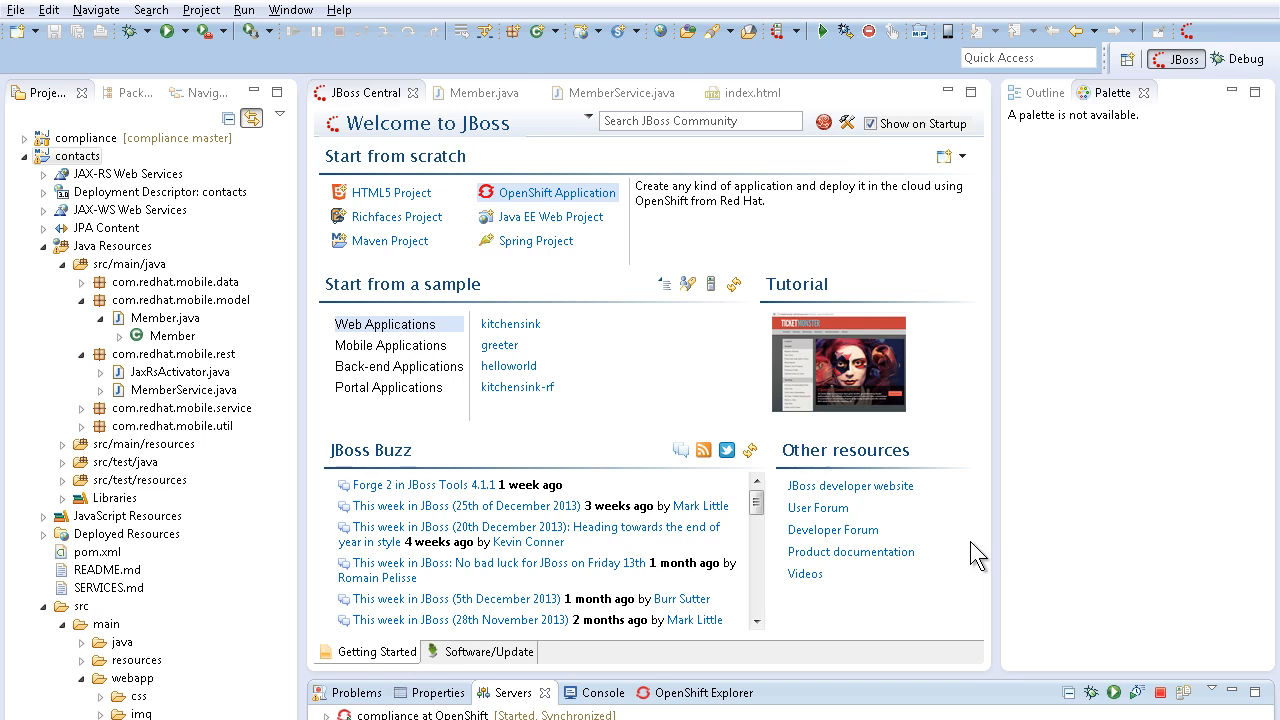
mouse_move(520, 107)
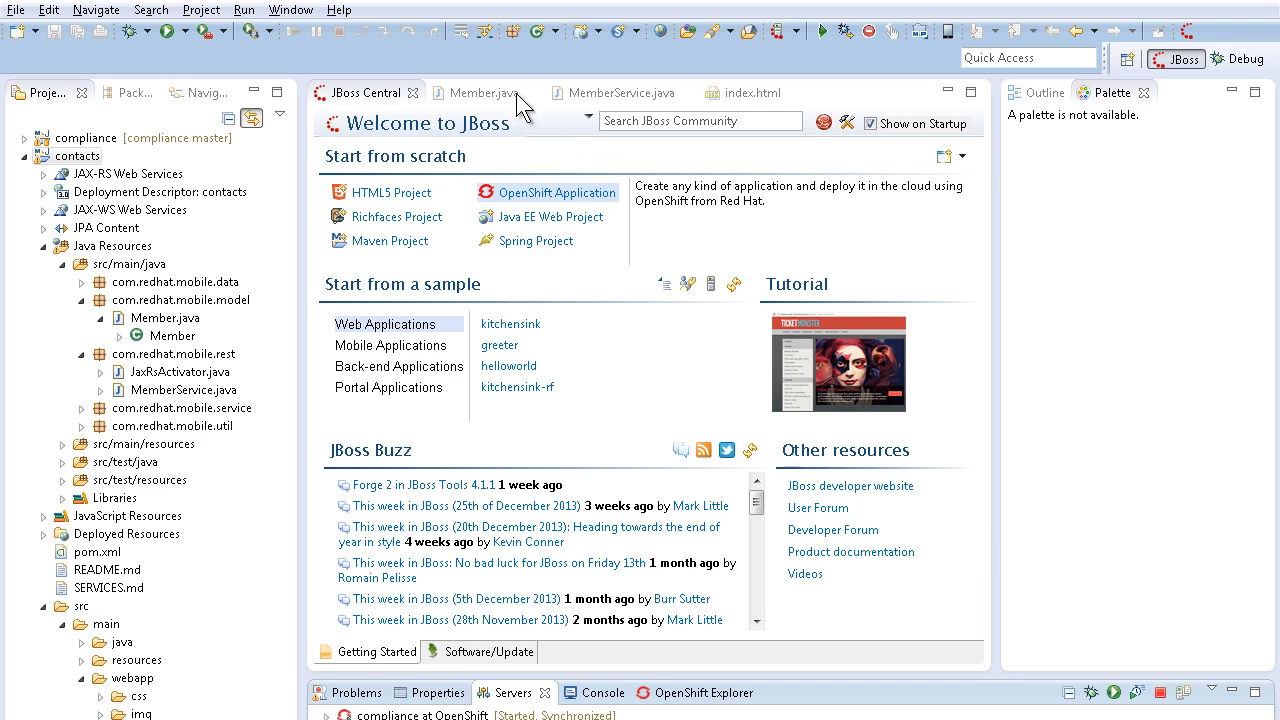
Review the Member.java, MemberService.java and index.html sources of the contacts app
left_click(483, 92)
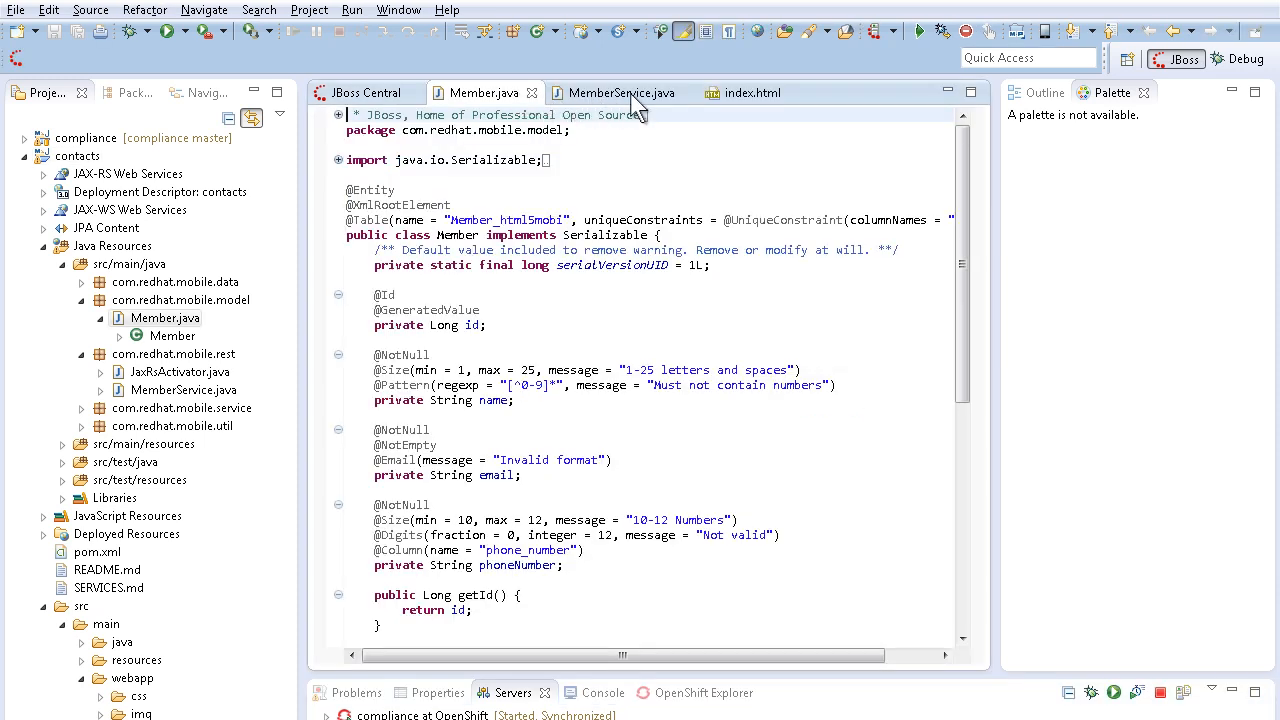
left_click(622, 92)
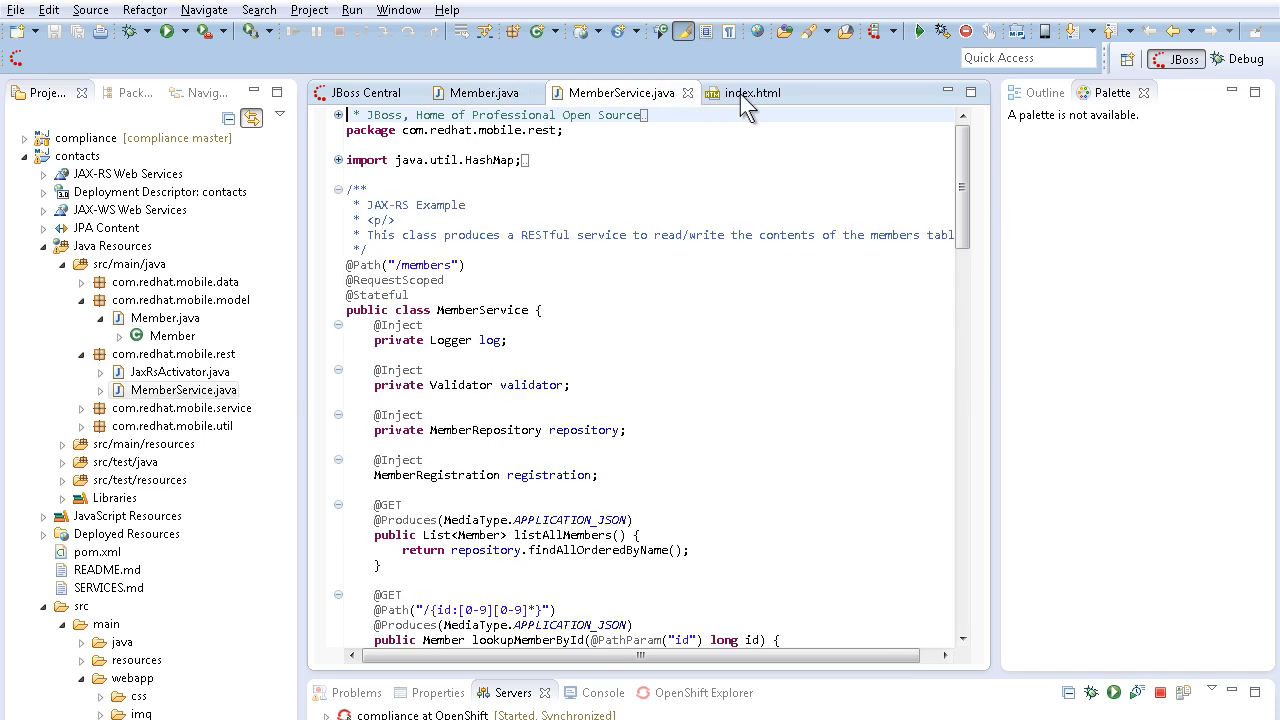
left_click(751, 92)
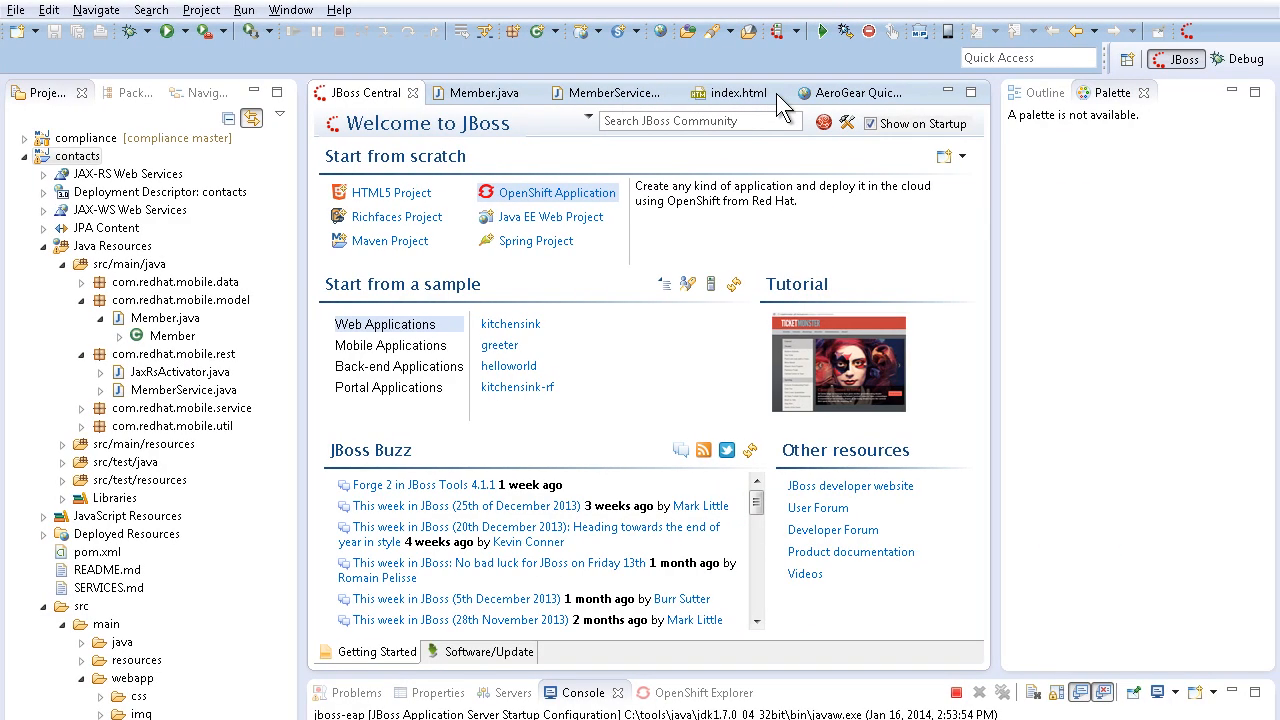
Set up a new OpenShift application named 'contacts' of type JBoss EAP 6.1.0
left_click(555, 192)
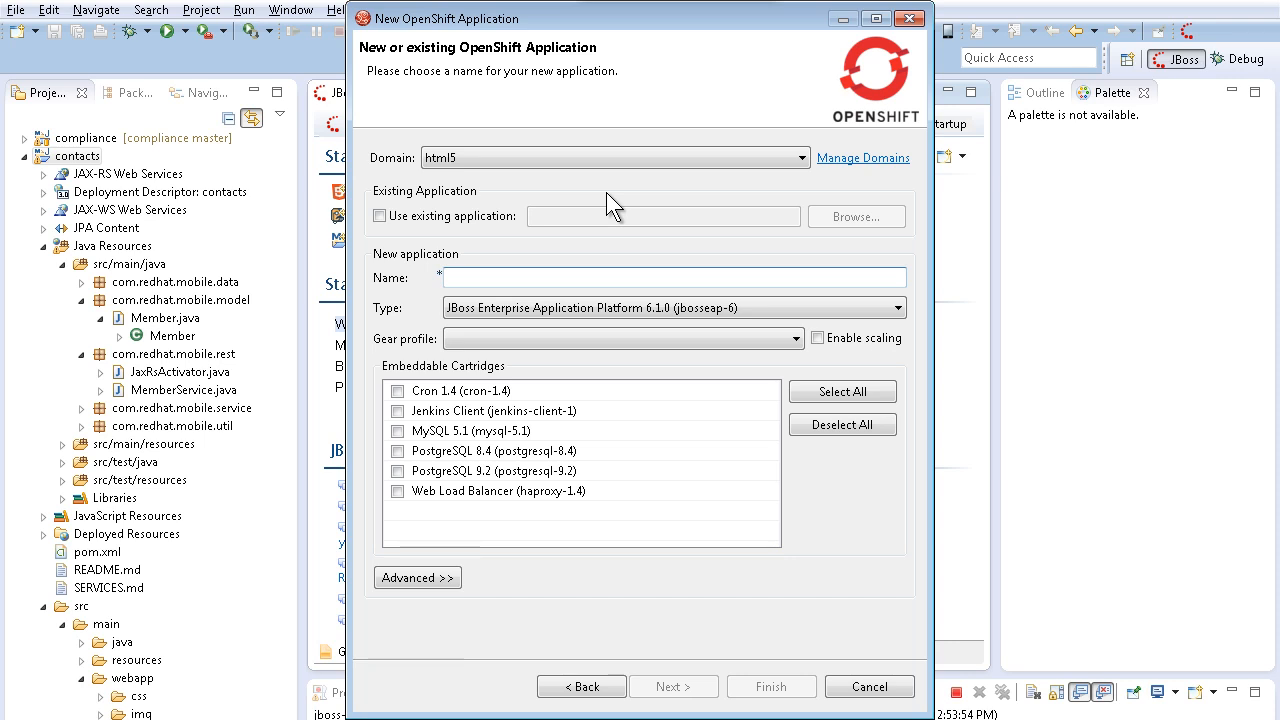
mouse_move(808, 167)
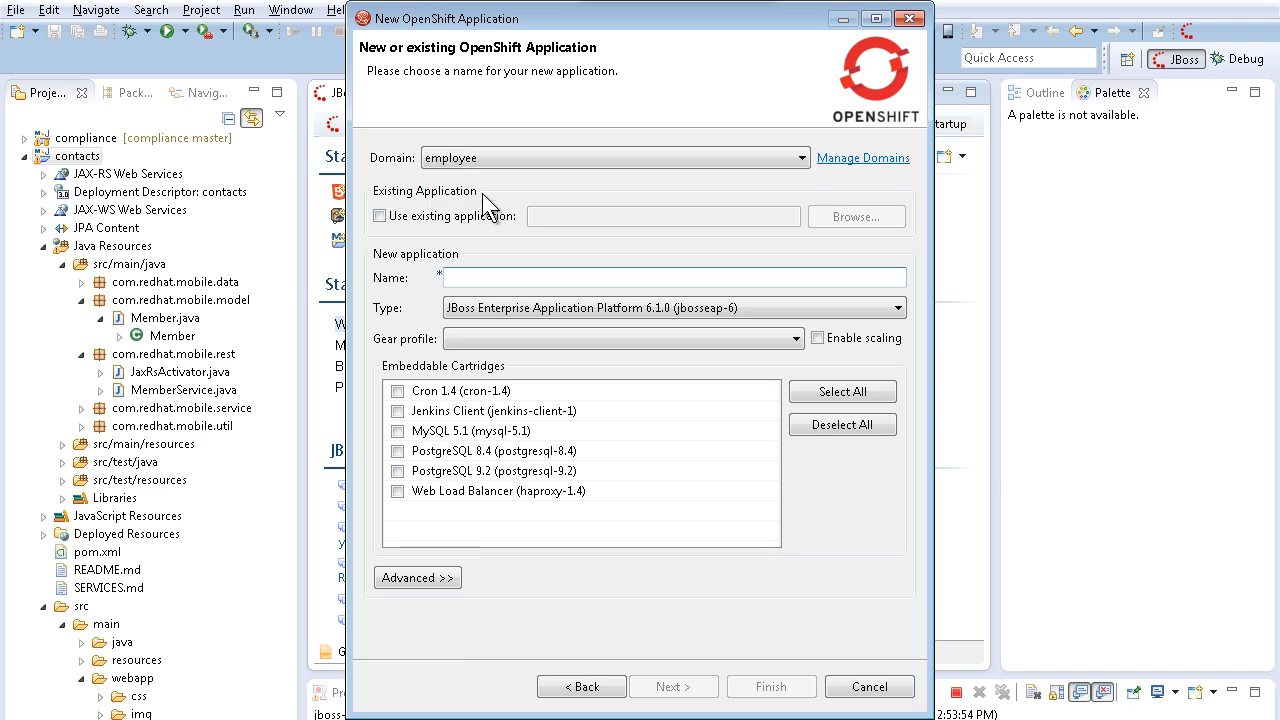
type("contacts")
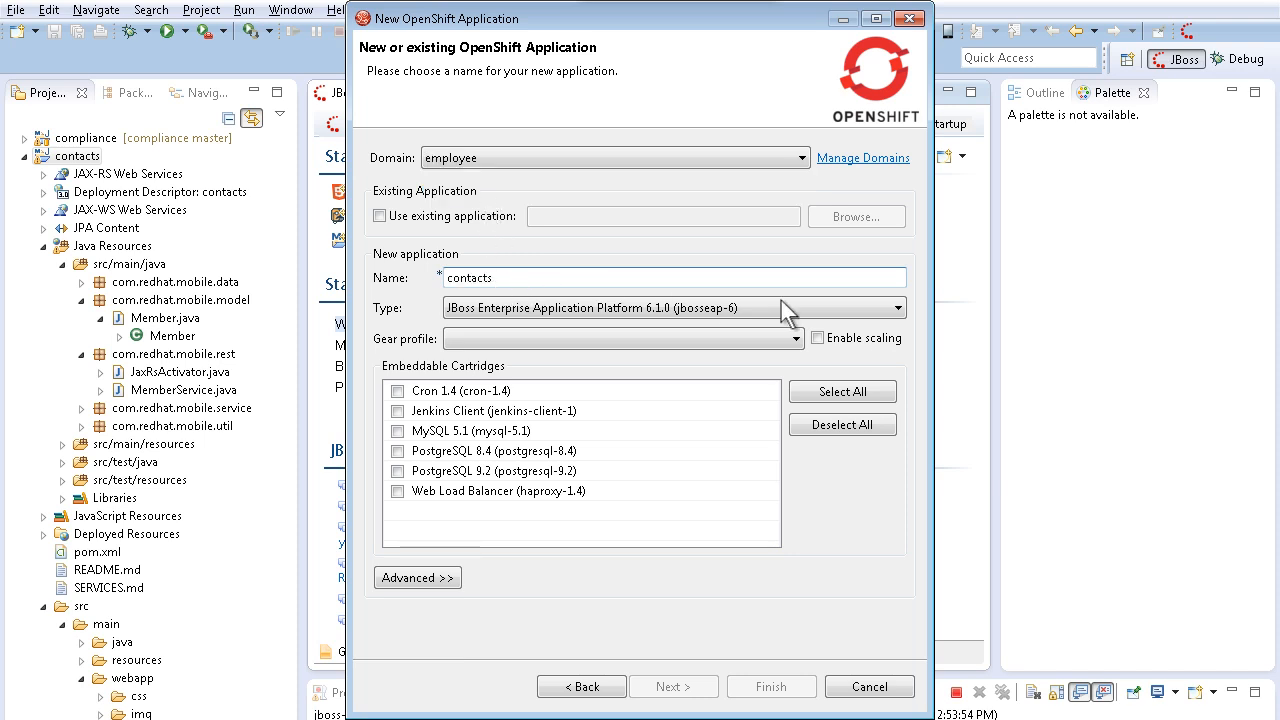
left_click(897, 307)
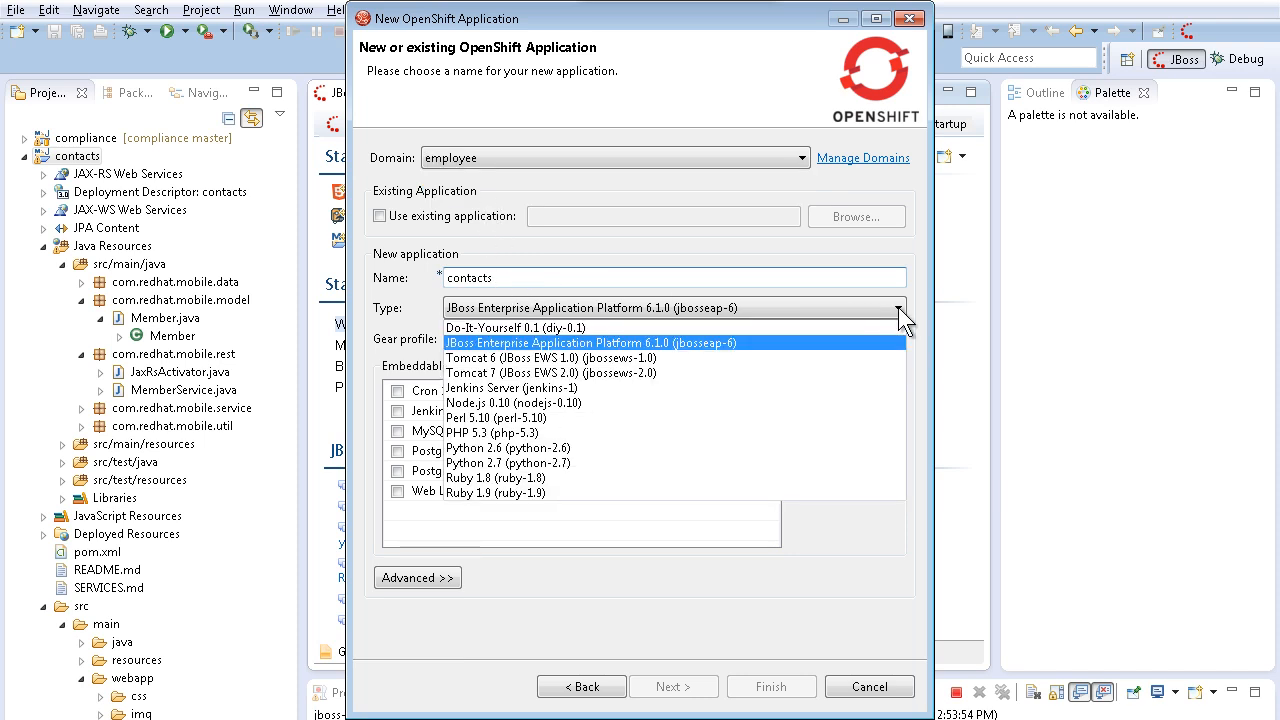
left_click(590, 342)
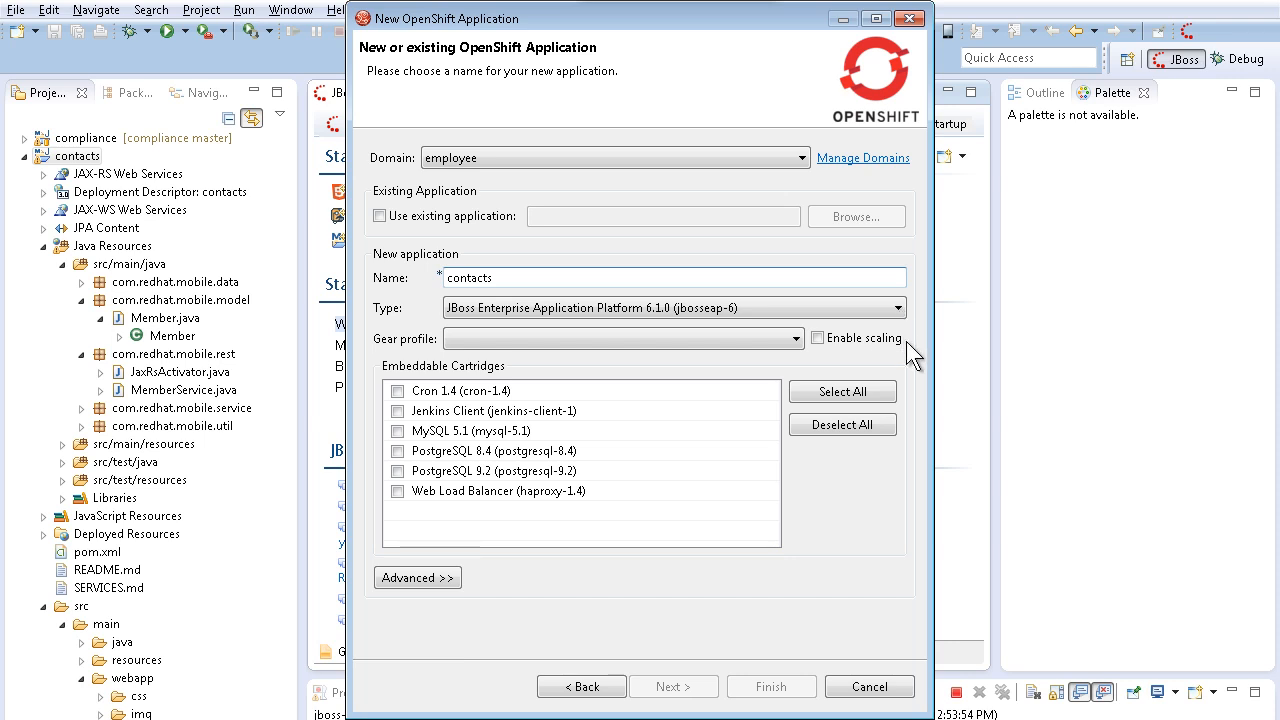
mouse_move(812, 346)
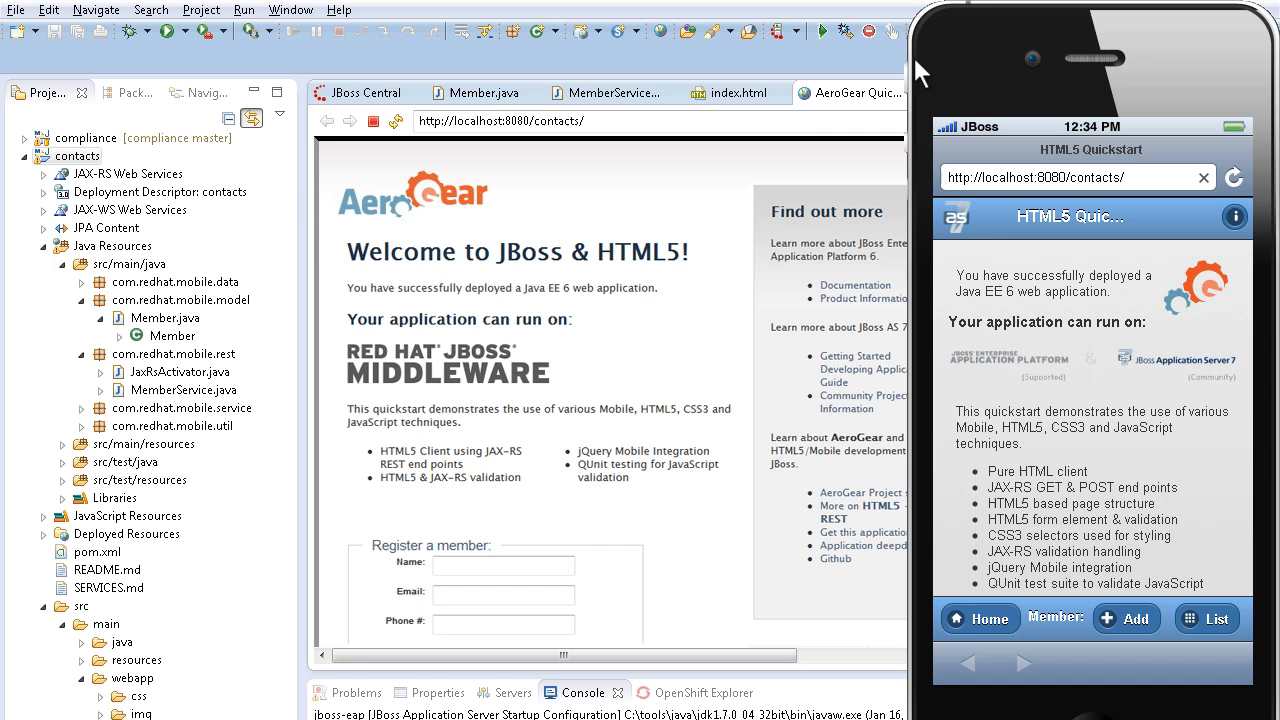
mouse_move(1098, 315)
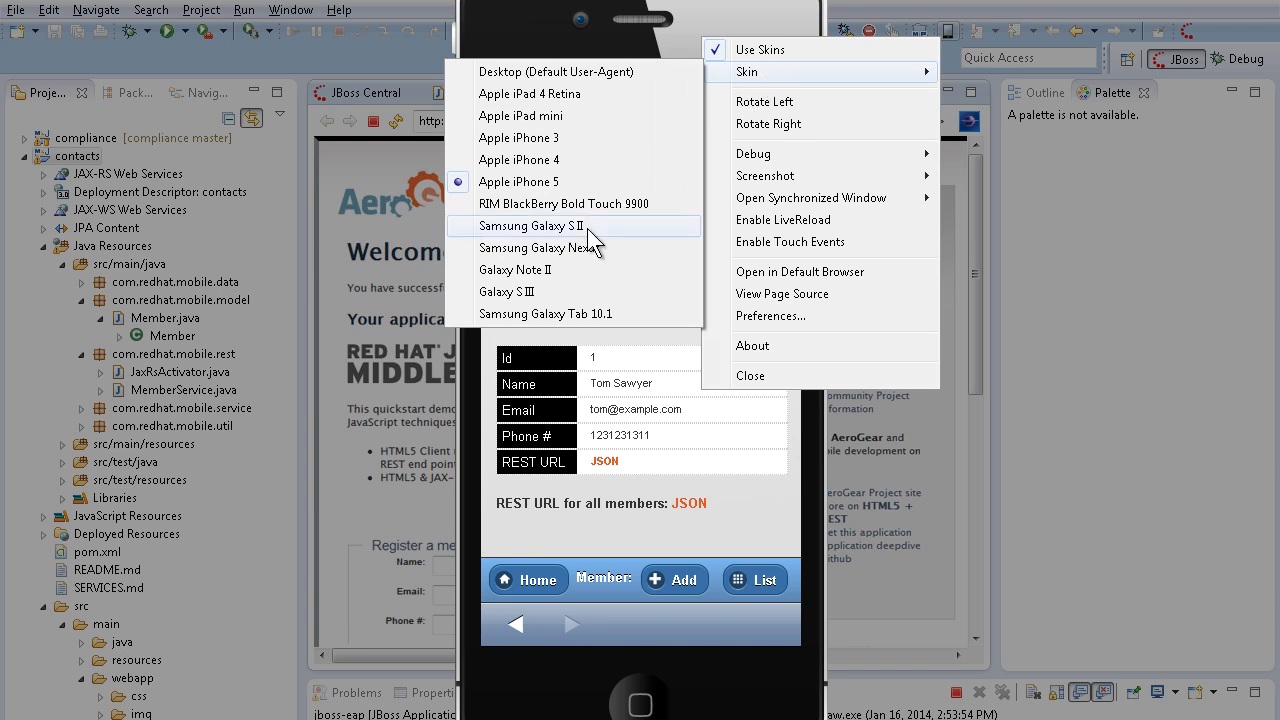
Switch the browser simulator skin to Samsung Galaxy S II
left_click(540, 247)
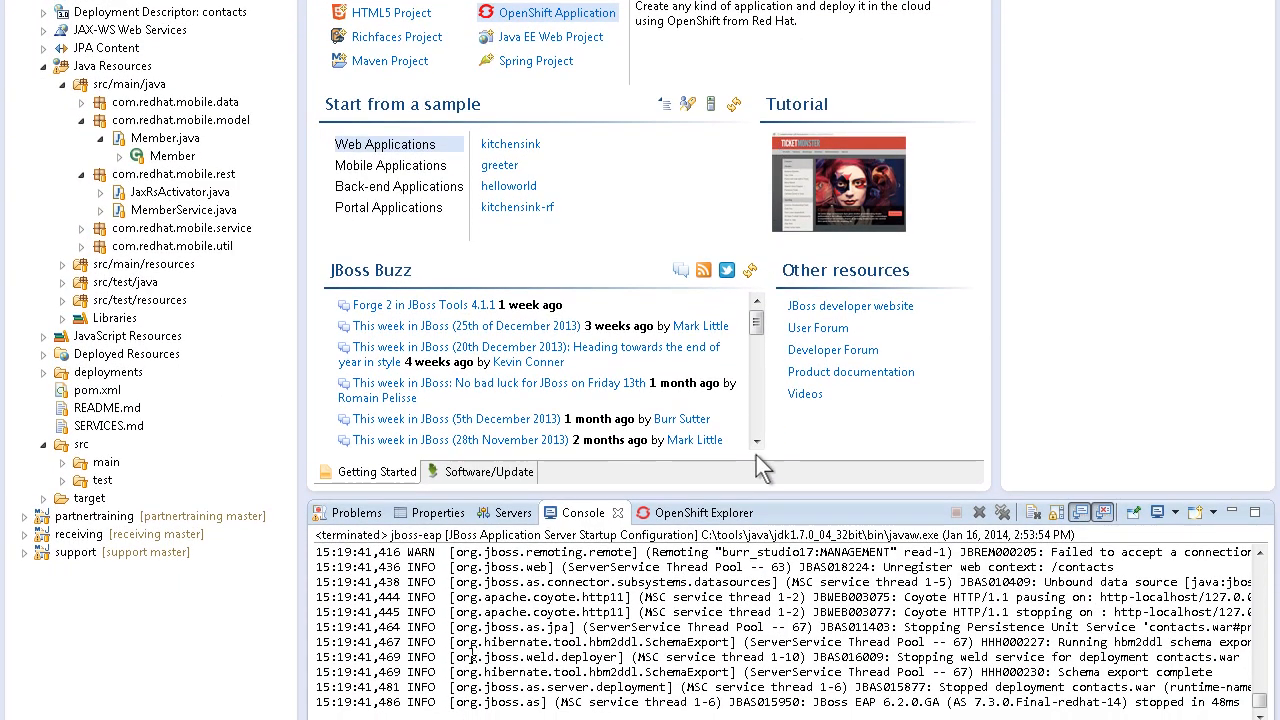
Browse the application's OpenShift Explorer actions, cancelling Edit Embedded Cartridges and Tail files
left_click(705, 512)
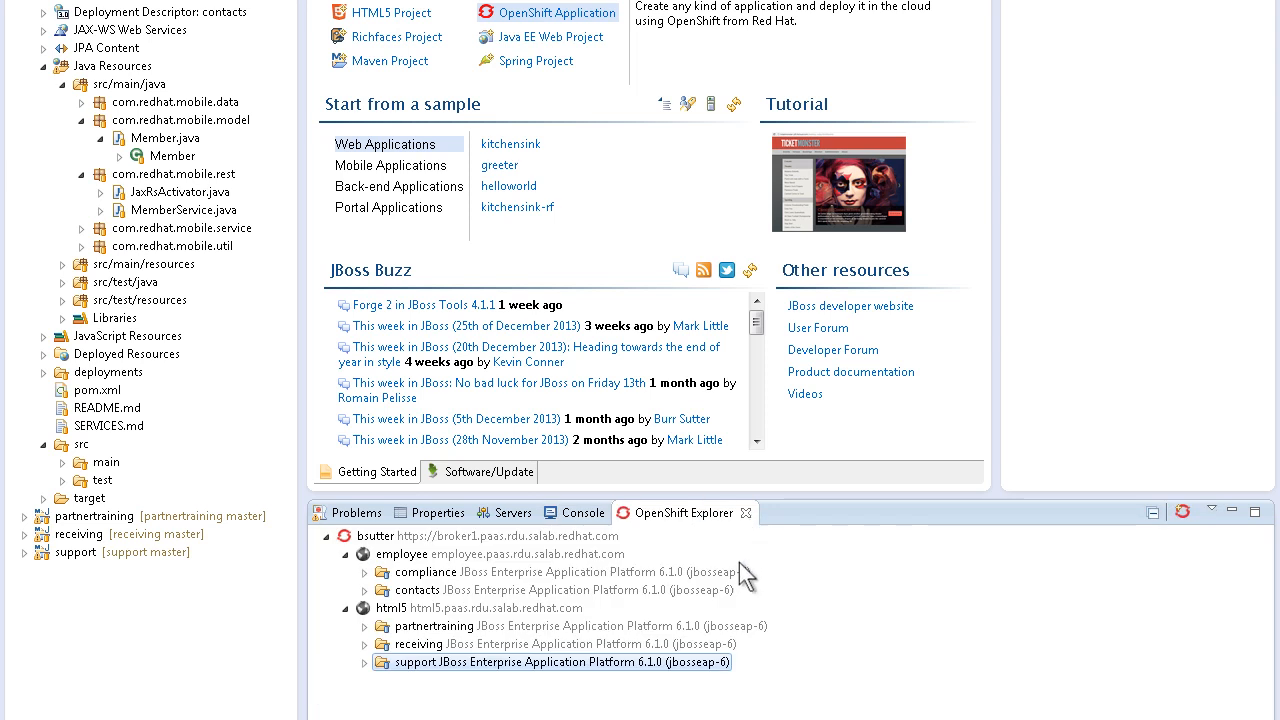
right_click(550, 662)
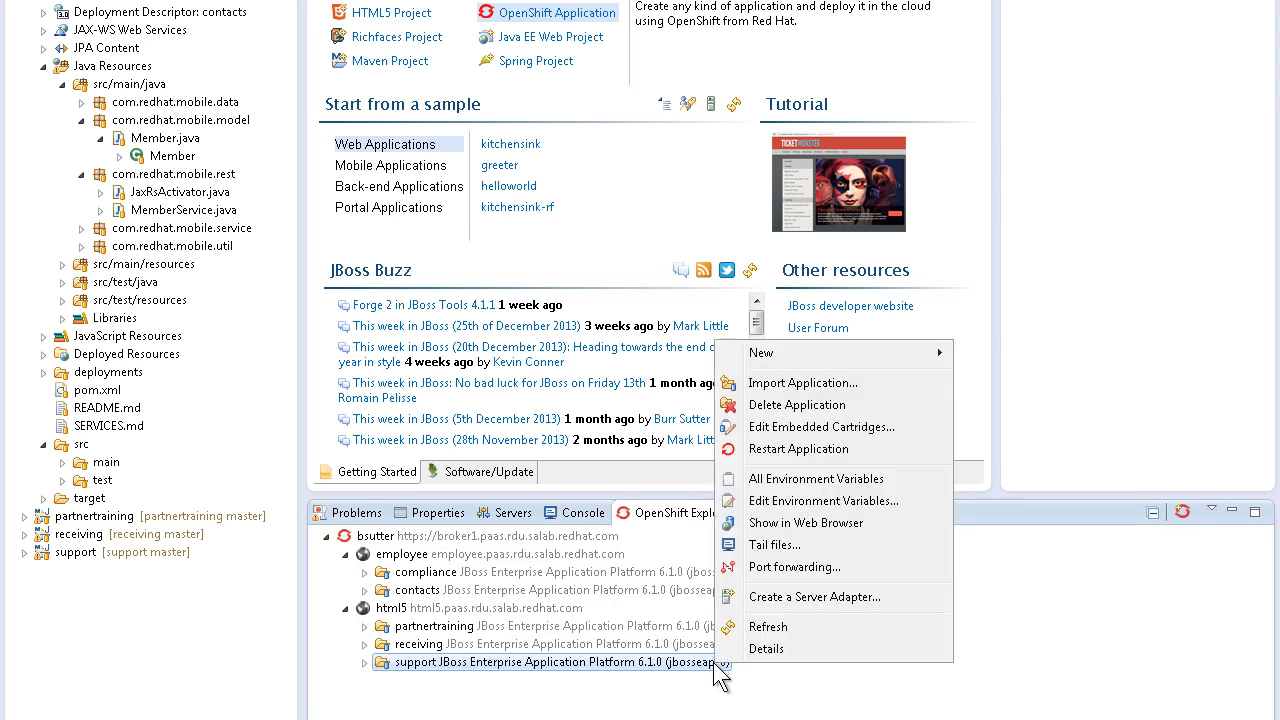
mouse_move(795, 663)
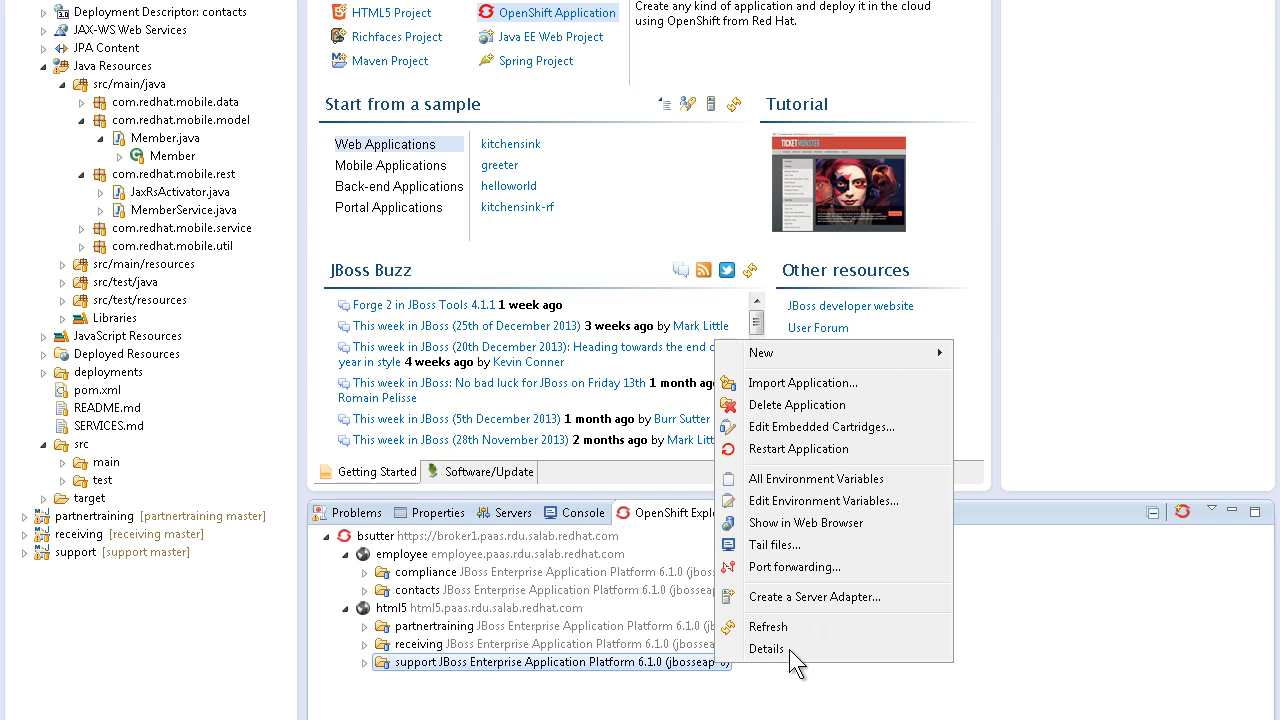
mouse_move(855, 527)
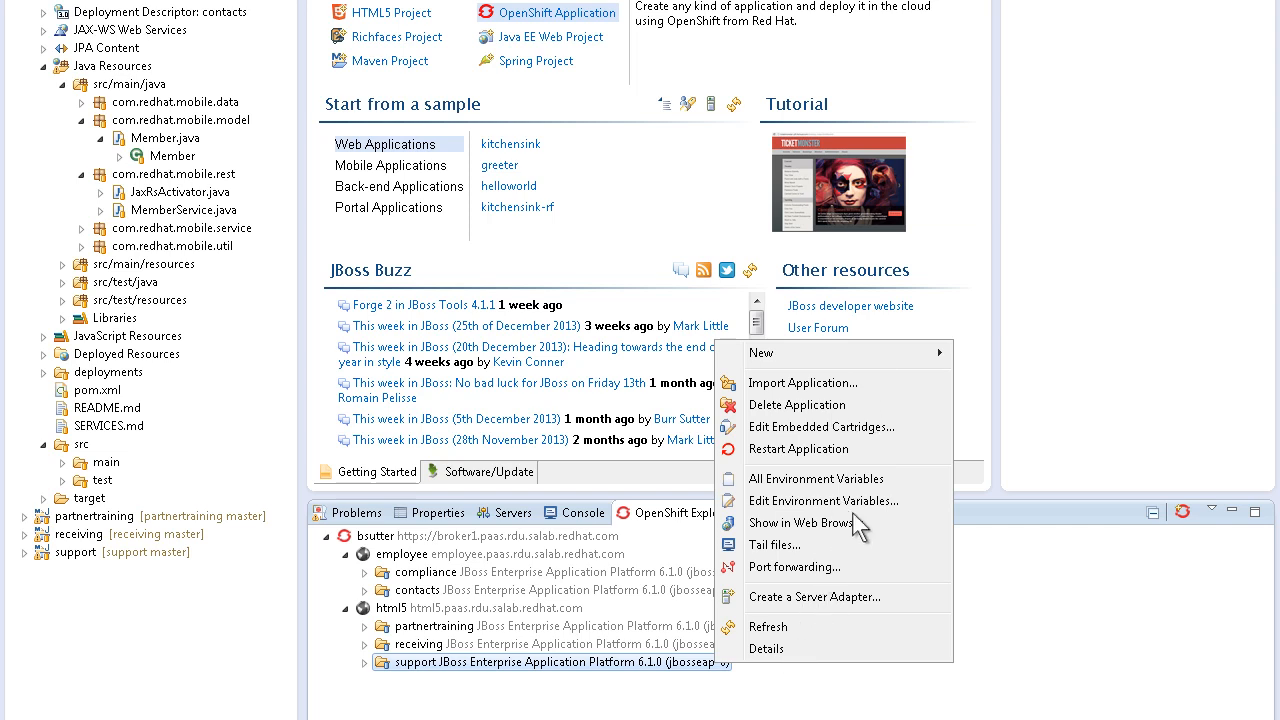
left_click(821, 427)
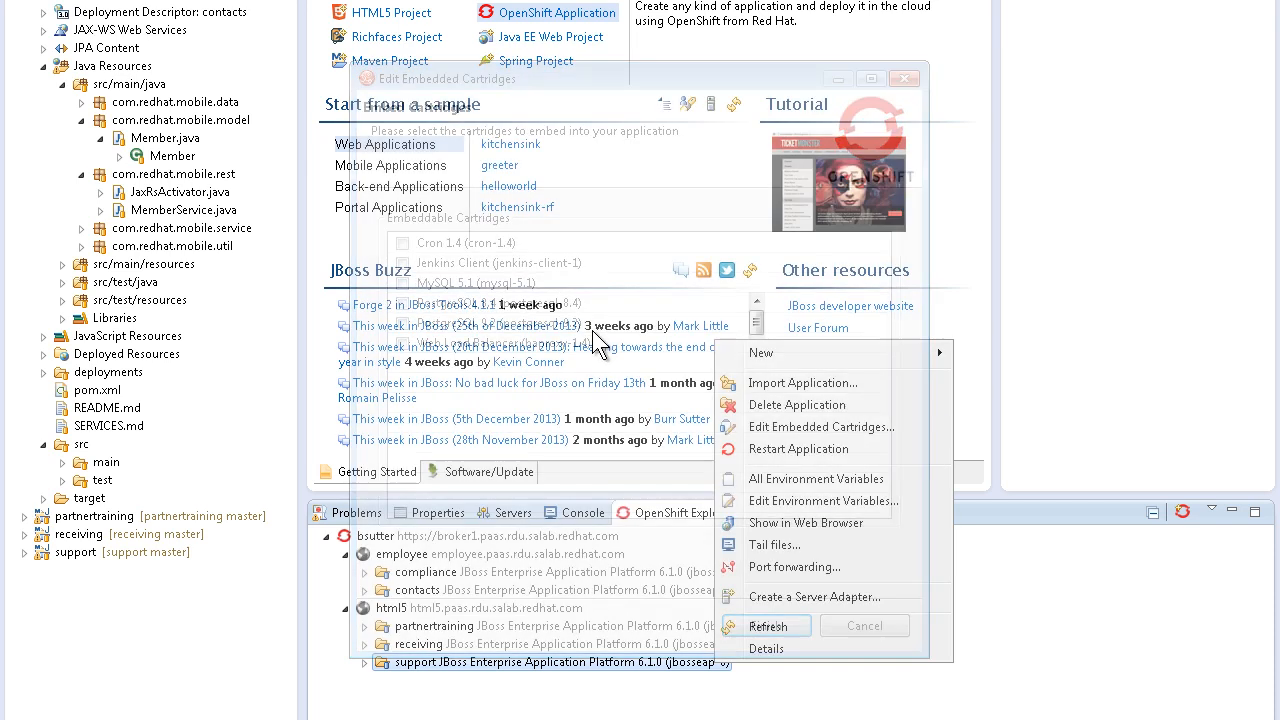
left_click(816, 478)
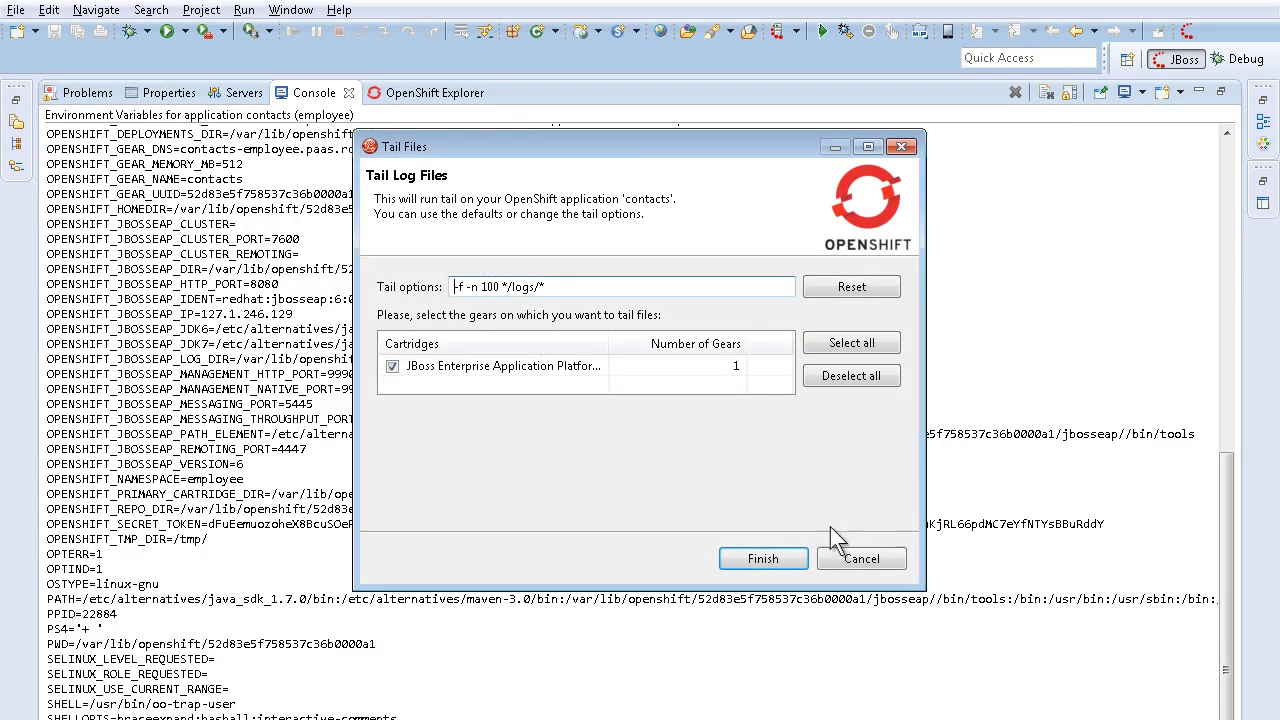
left_click(763, 558)
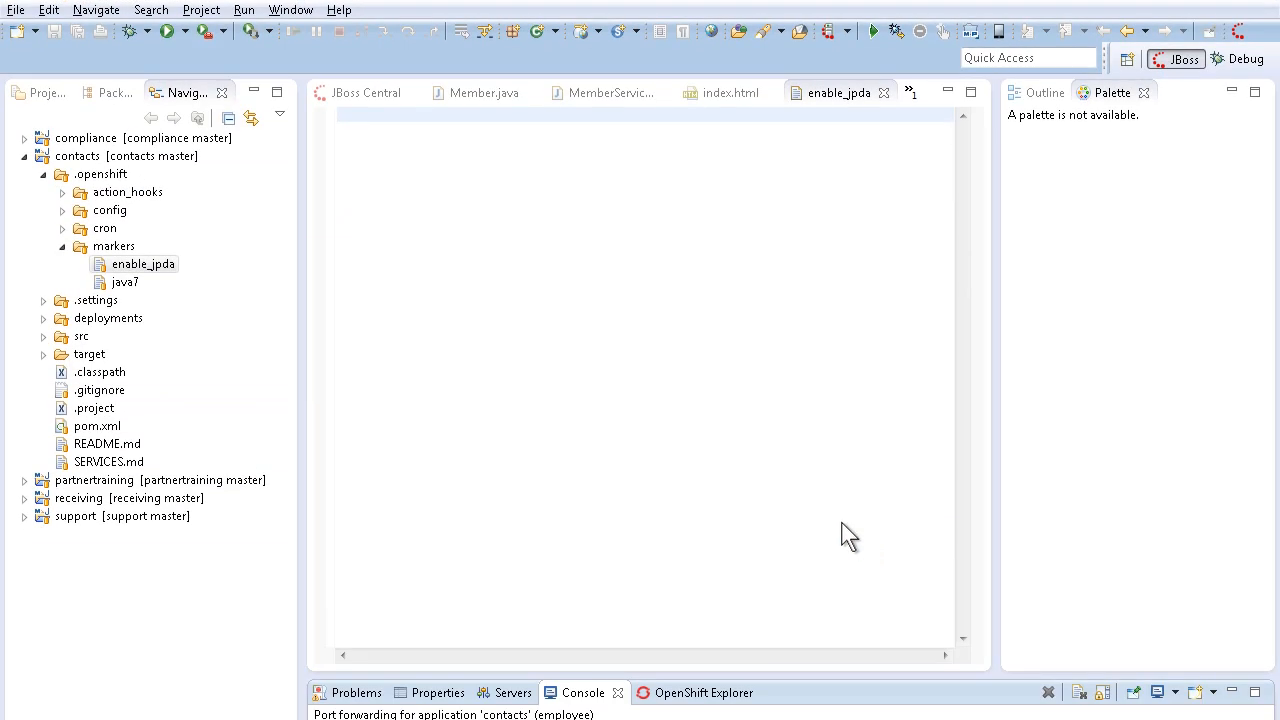
Launch the contactsDebug remote Java application debug configuration
left_click(244, 9)
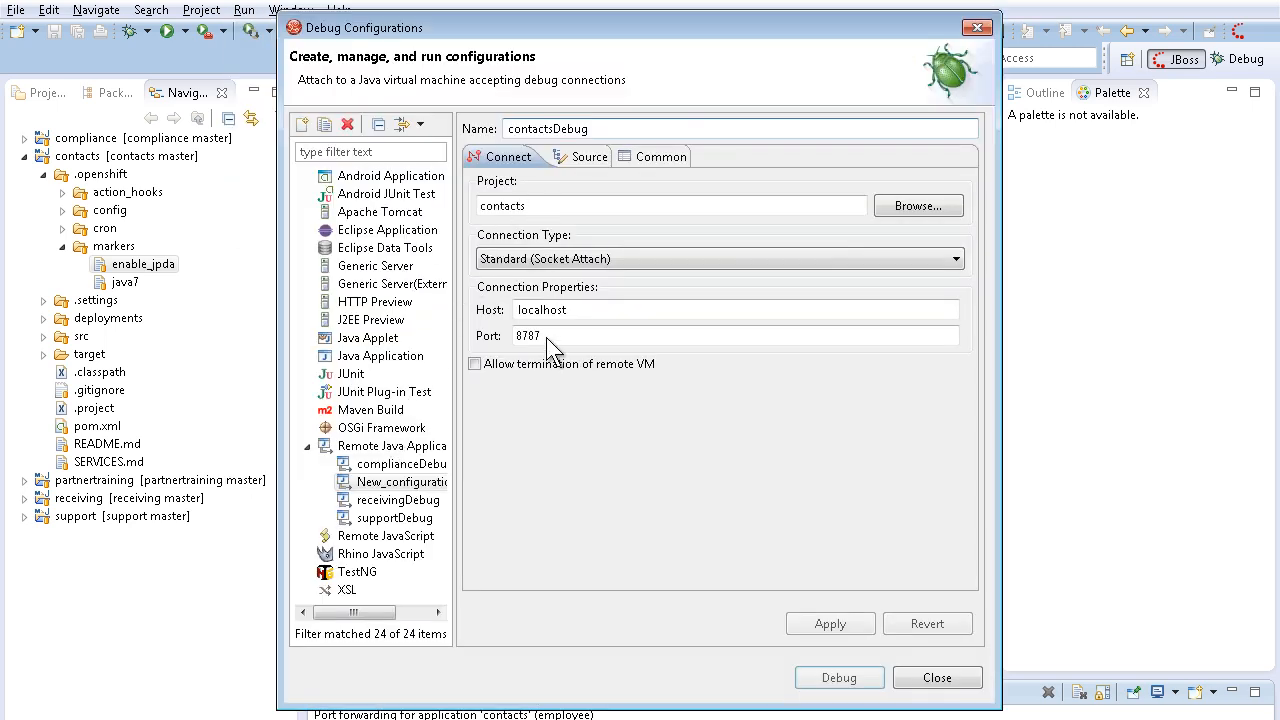
left_click(839, 677)
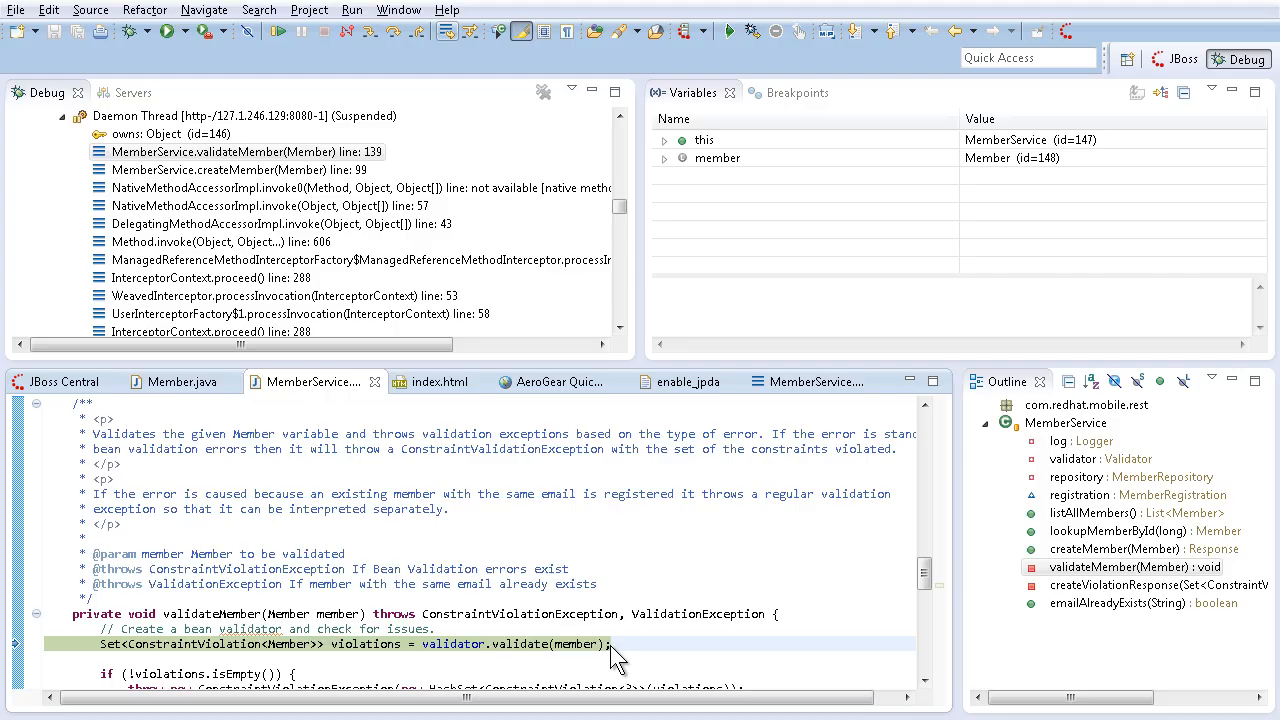